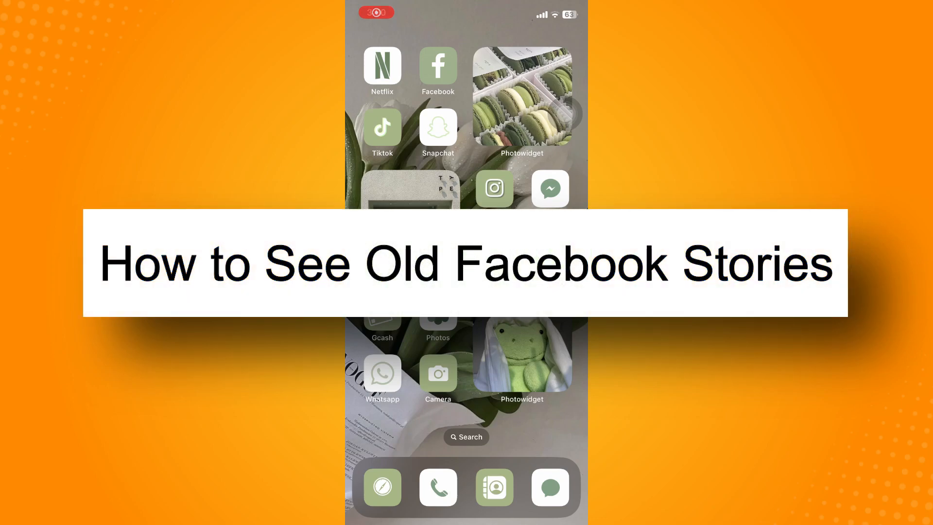
# Launch Facebook from the iOS home screen and reach the news feed with stories.
pyautogui.click(437, 66)
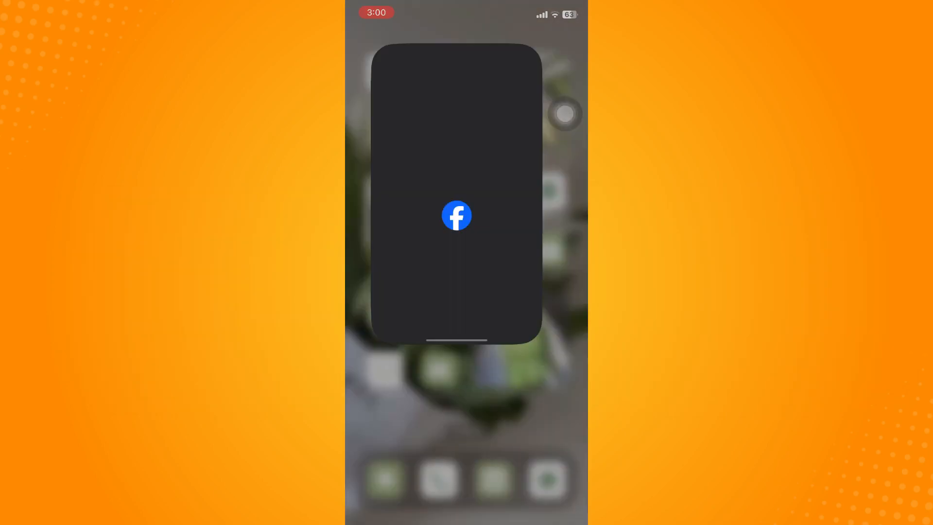
pyautogui.click(456, 215)
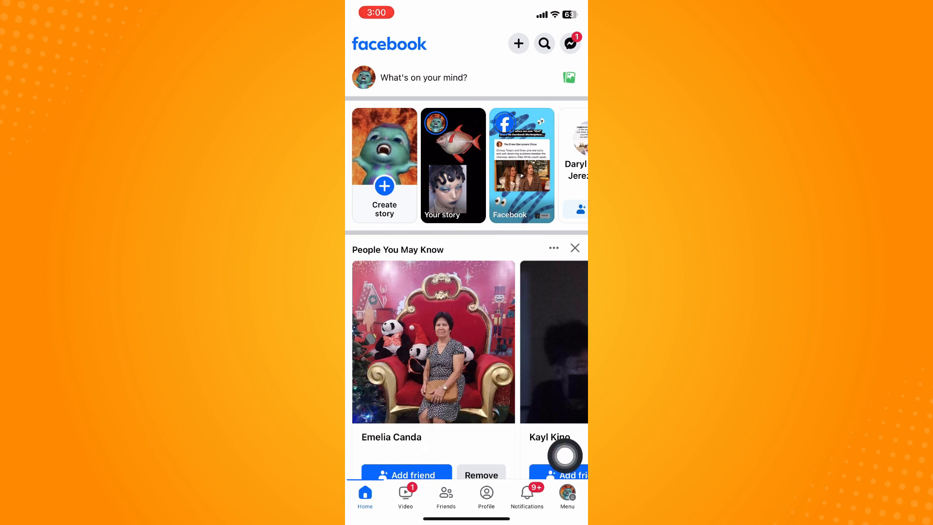
# Go to your own profile page through the Menu tab.
pyautogui.click(565, 493)
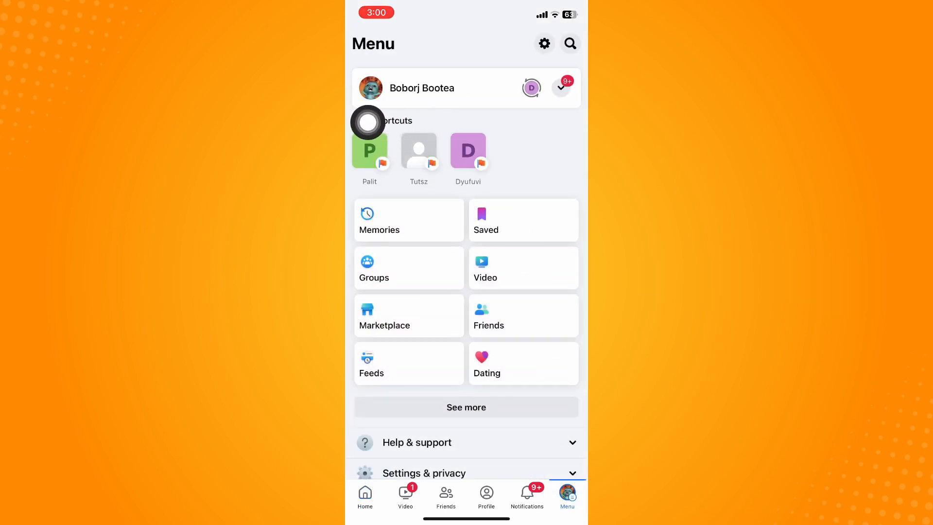
pyautogui.click(421, 87)
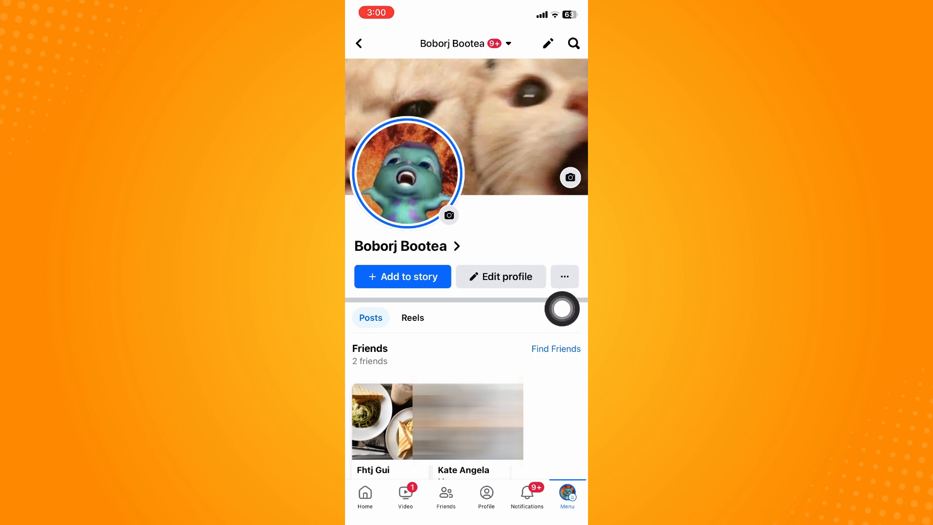
# Open Archive from the profile's ••• settings, showing an empty archive.
pyautogui.click(563, 276)
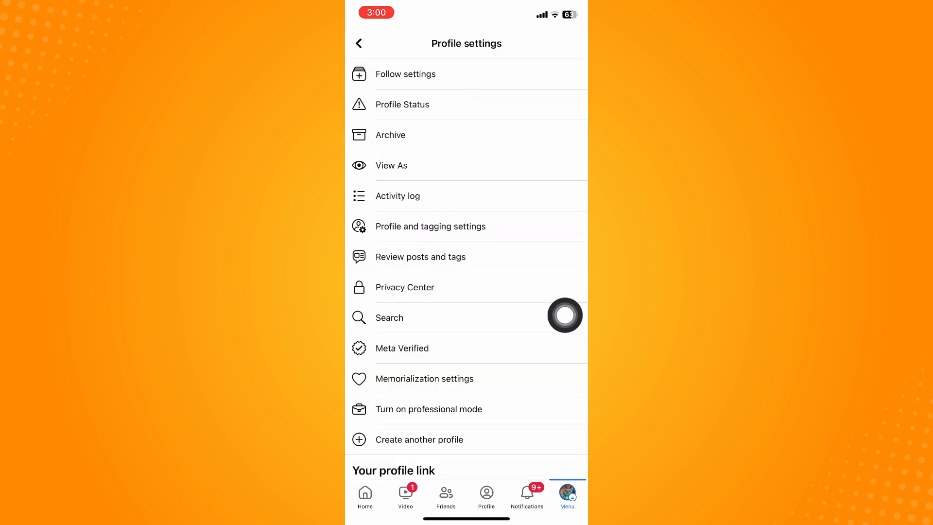
pyautogui.moveTo(536, 77)
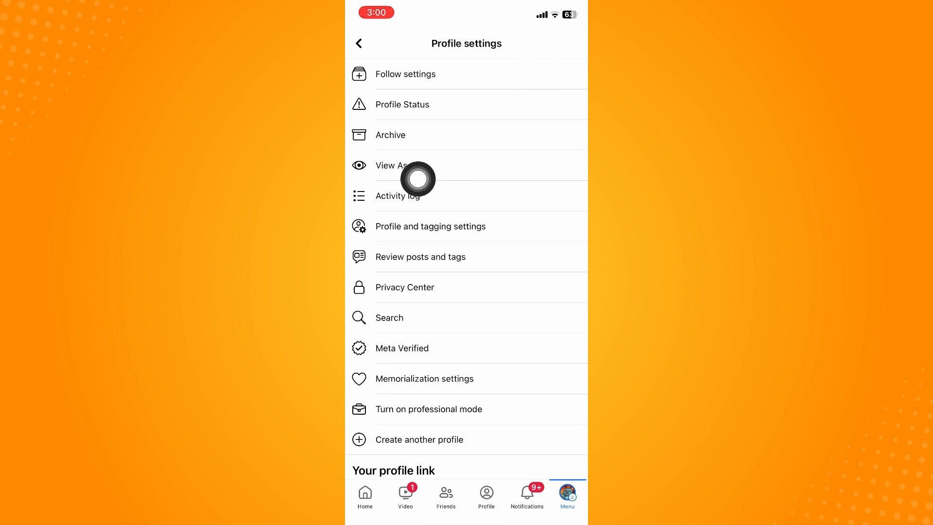
pyautogui.click(390, 134)
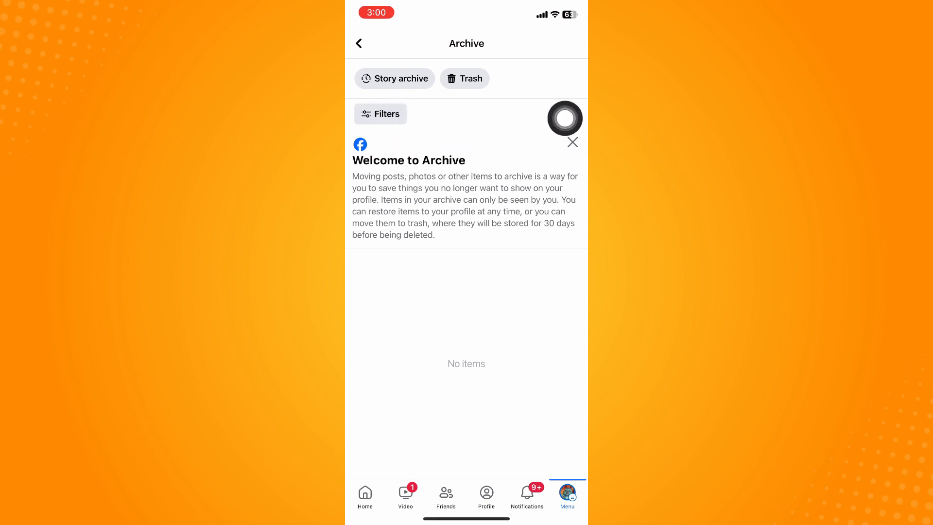
# View the archived Dec 27 story and open archive settings with Save to archive on.
pyautogui.click(394, 78)
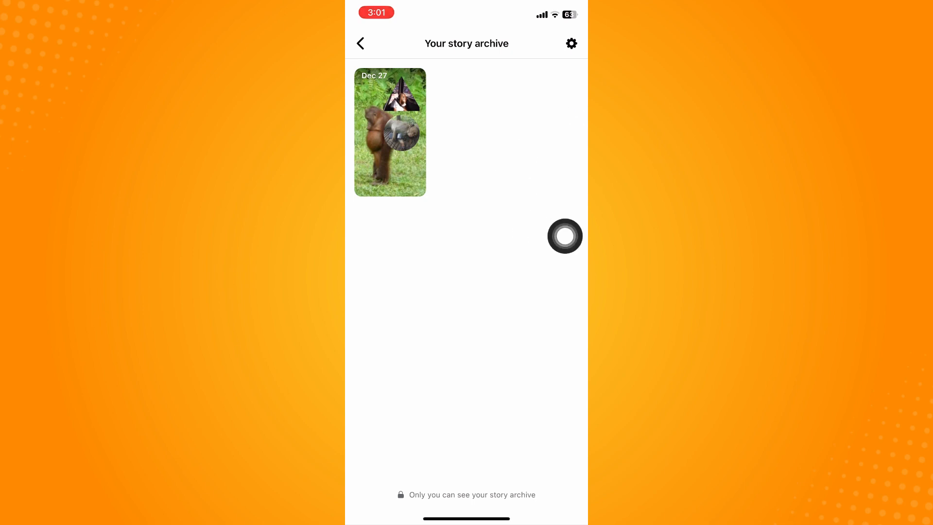
pyautogui.click(569, 43)
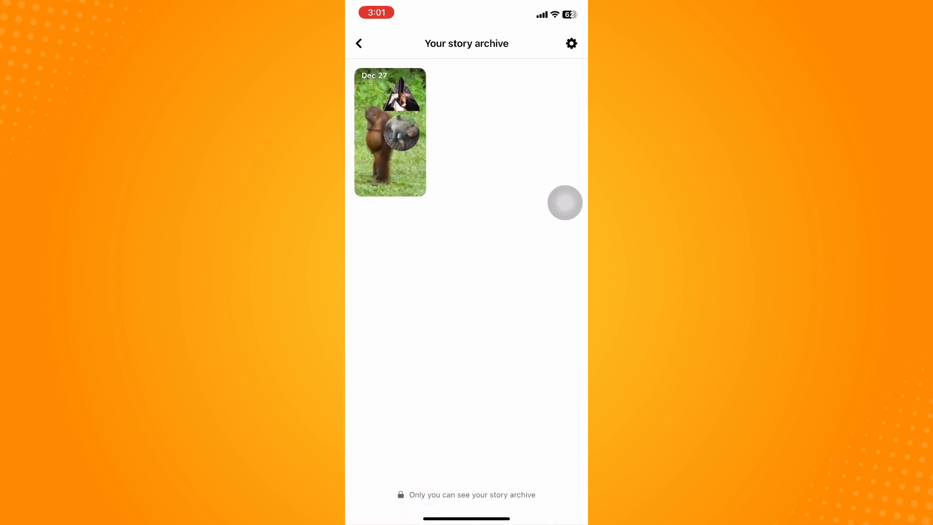
pyautogui.click(570, 43)
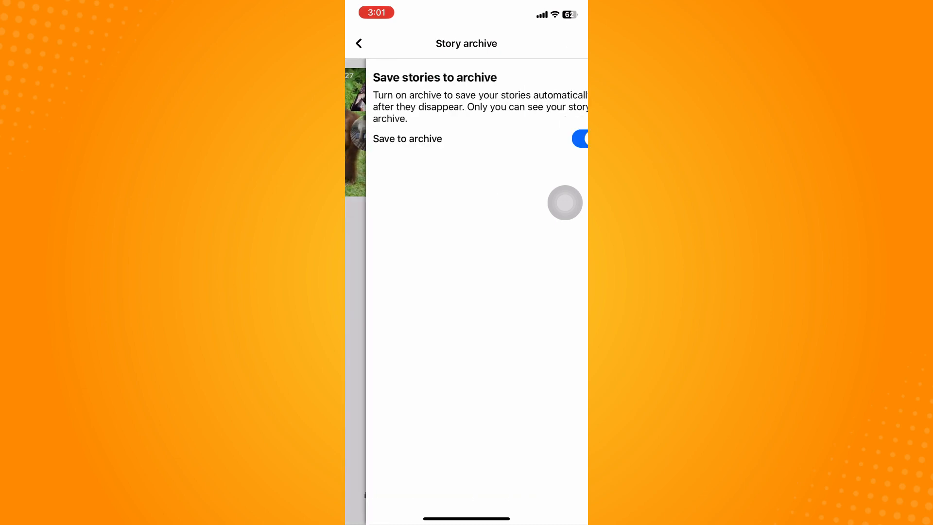